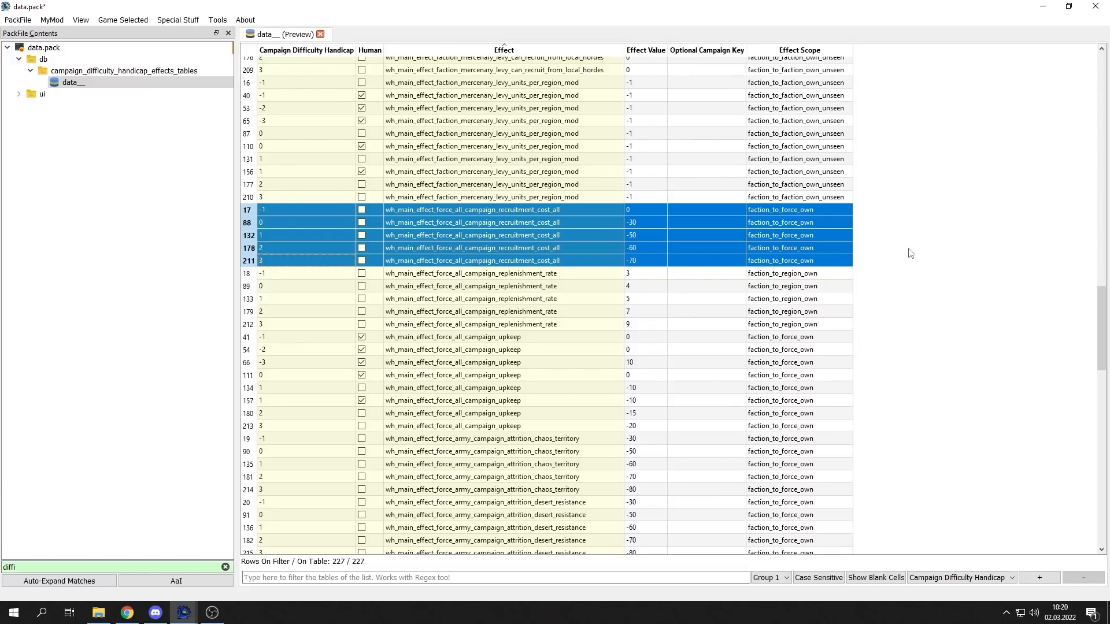
# - Browse the CAI personality modifiers, pick the dwarf passive value, then open faction_potential_difficulty_overrides
pyautogui.scroll(3)
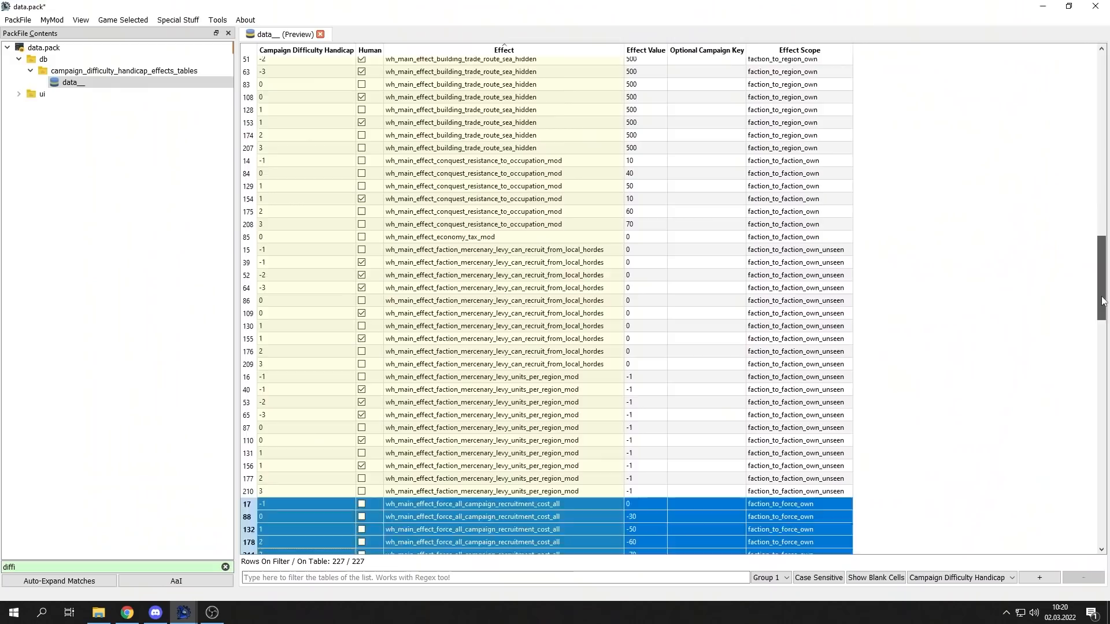
pyautogui.scroll(-3)
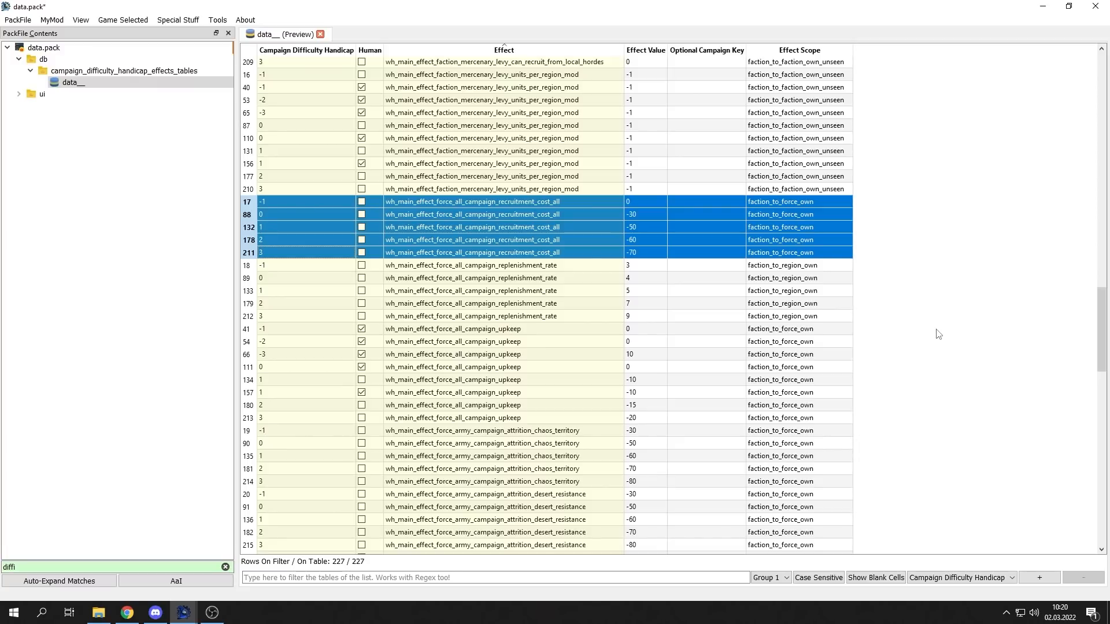
pyautogui.moveTo(929, 327)
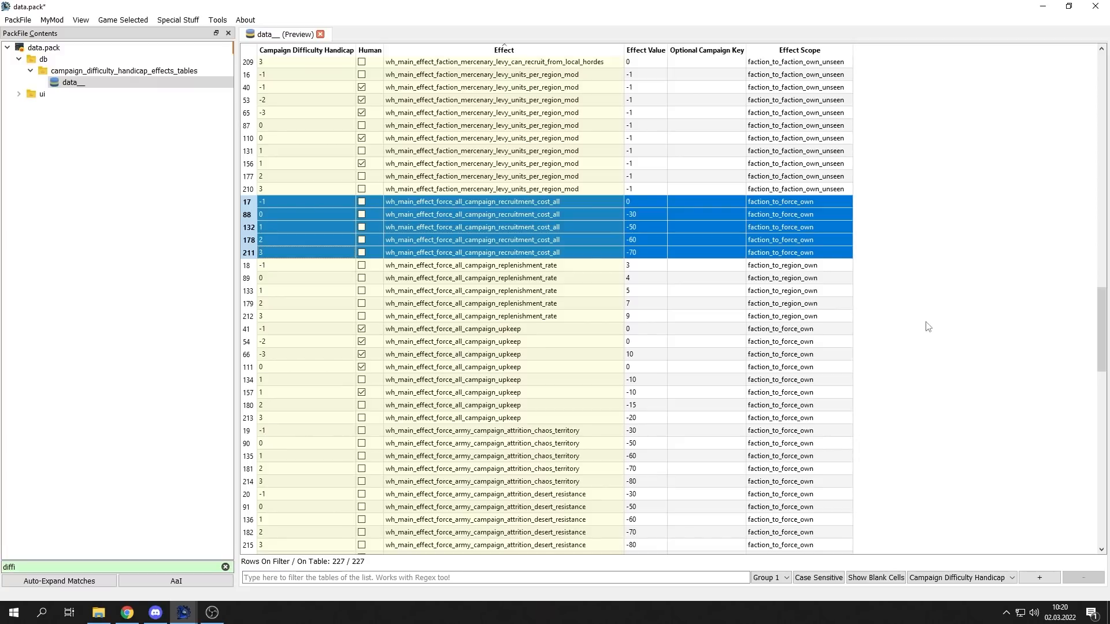
pyautogui.moveTo(930, 319)
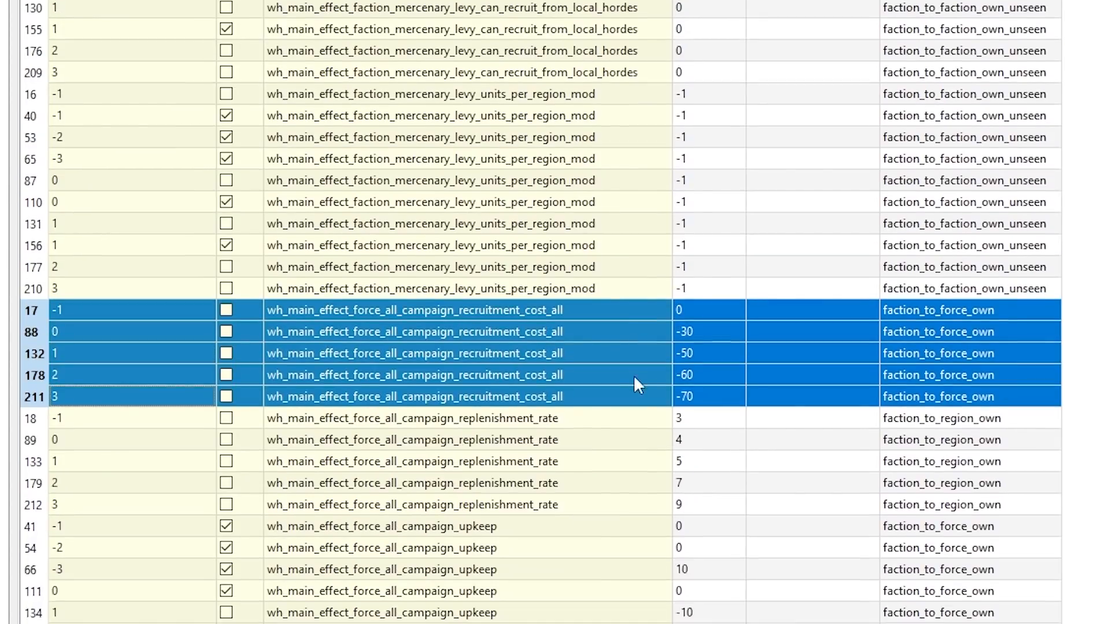
pyautogui.scroll(-3)
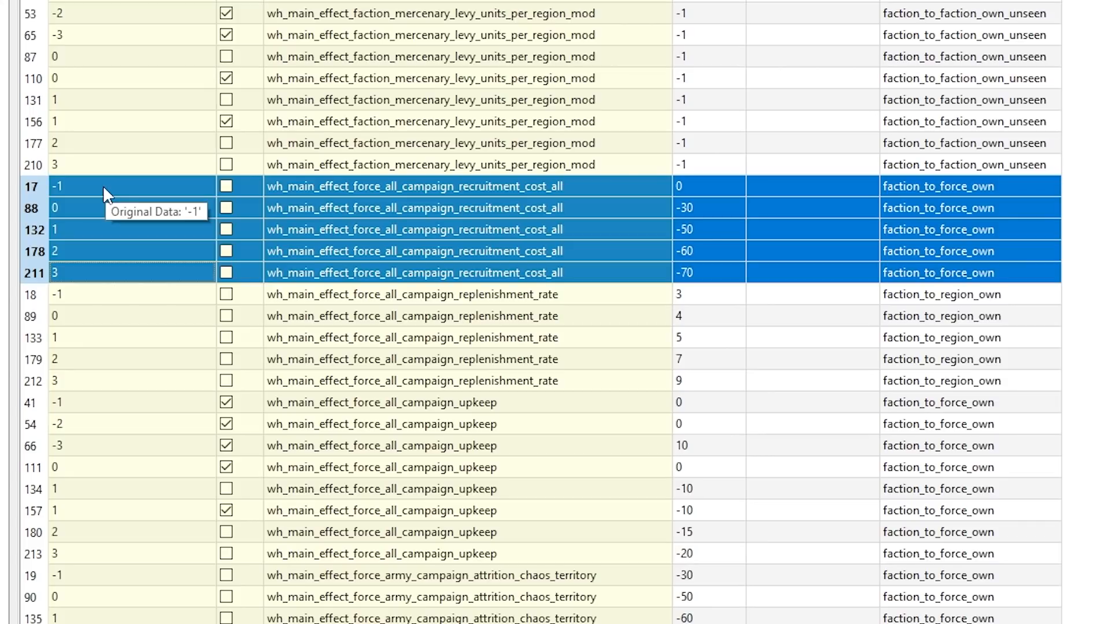
pyautogui.moveTo(98, 214)
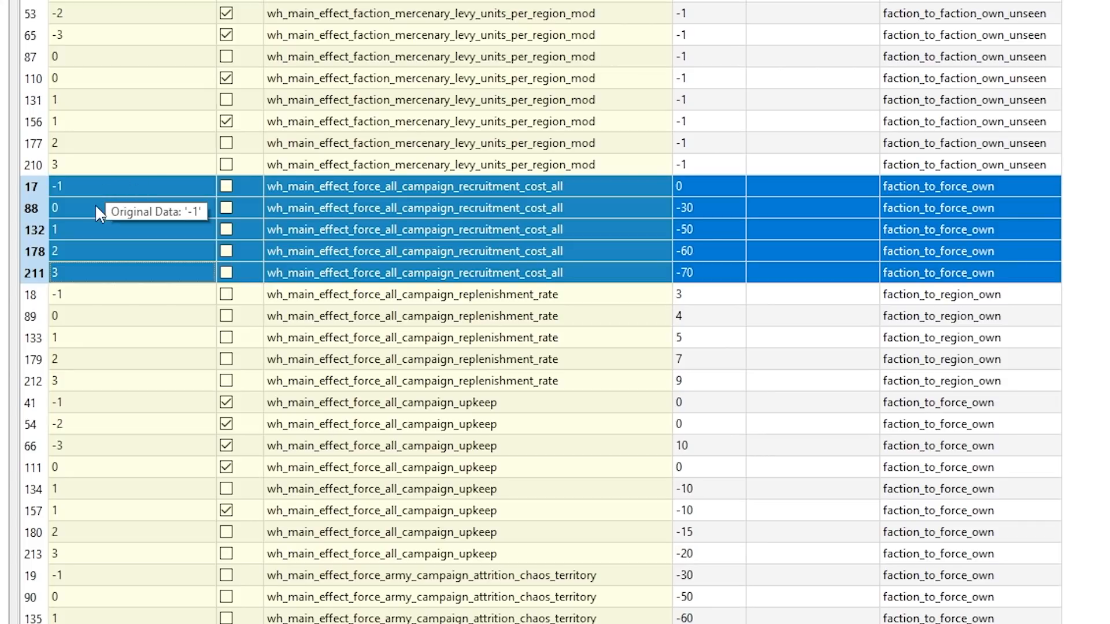
pyautogui.moveTo(97, 261)
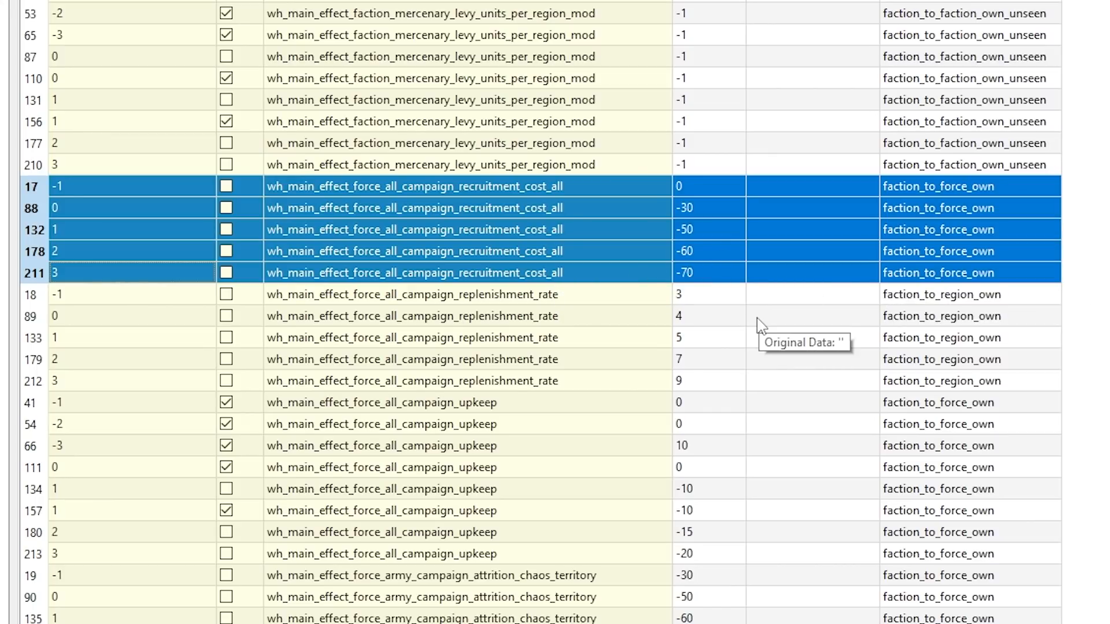
pyautogui.scroll(-3)
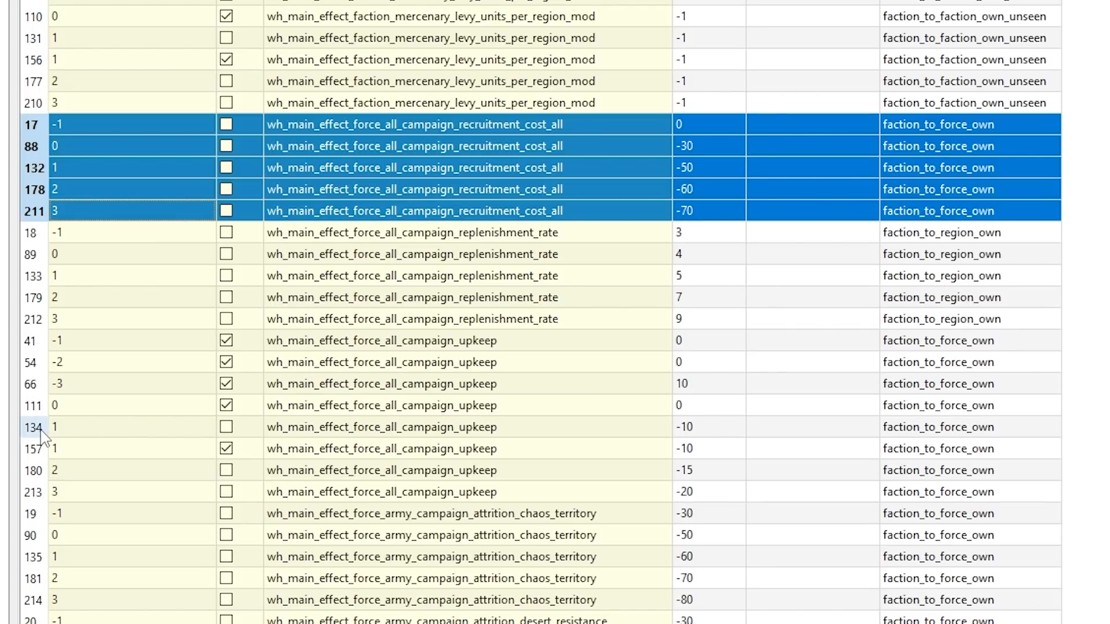
pyautogui.moveTo(35, 492)
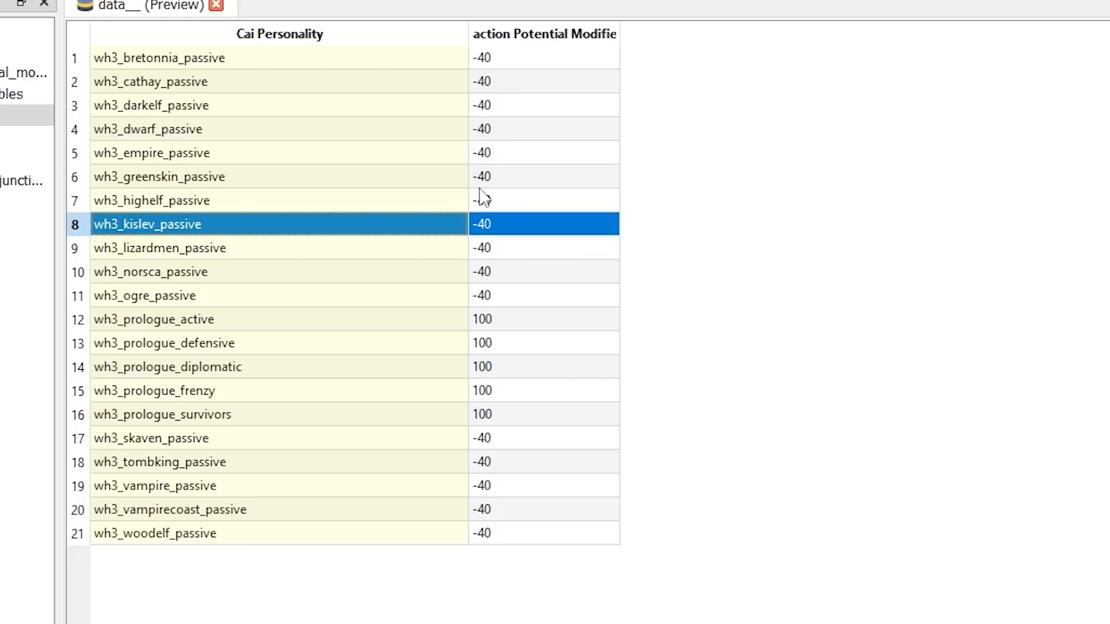
pyautogui.moveTo(499, 206)
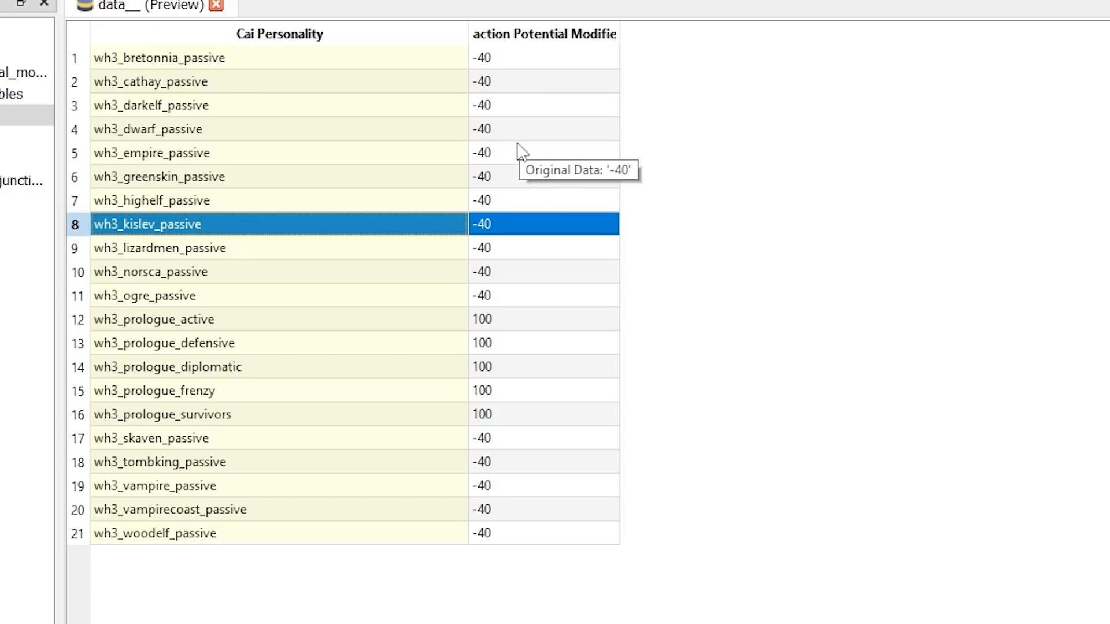
pyautogui.click(543, 129)
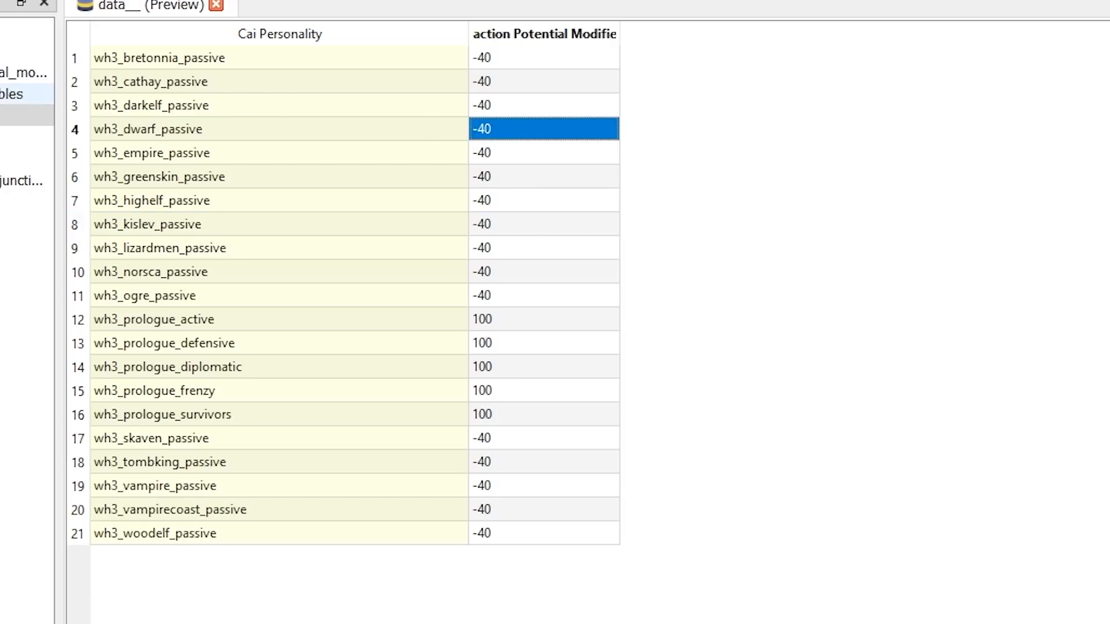
pyautogui.click(70, 209)
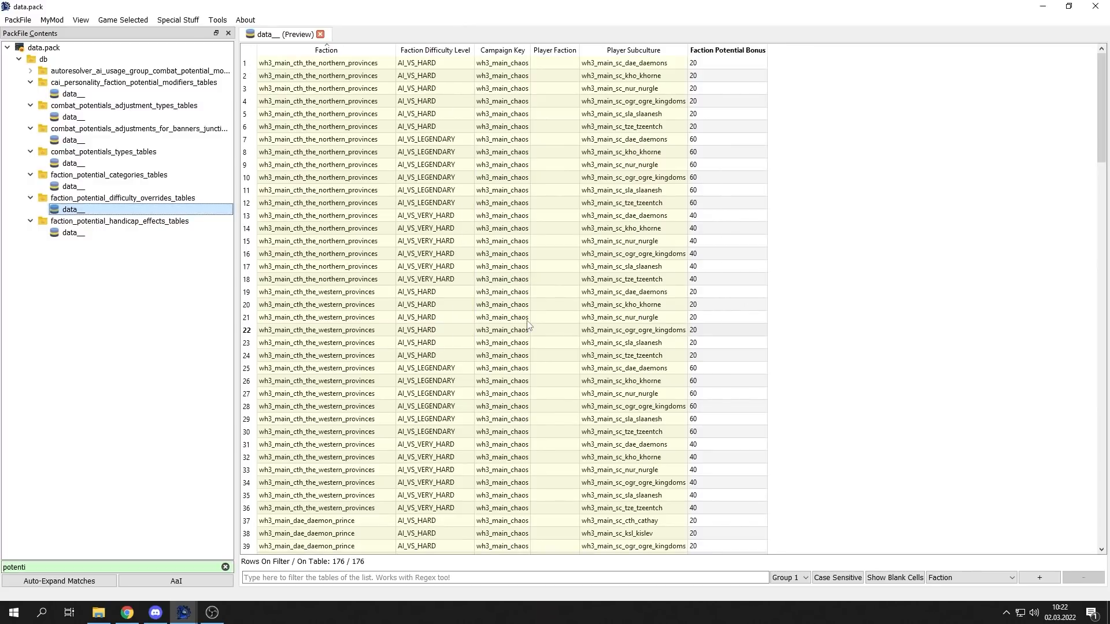
pyautogui.click(319, 63)
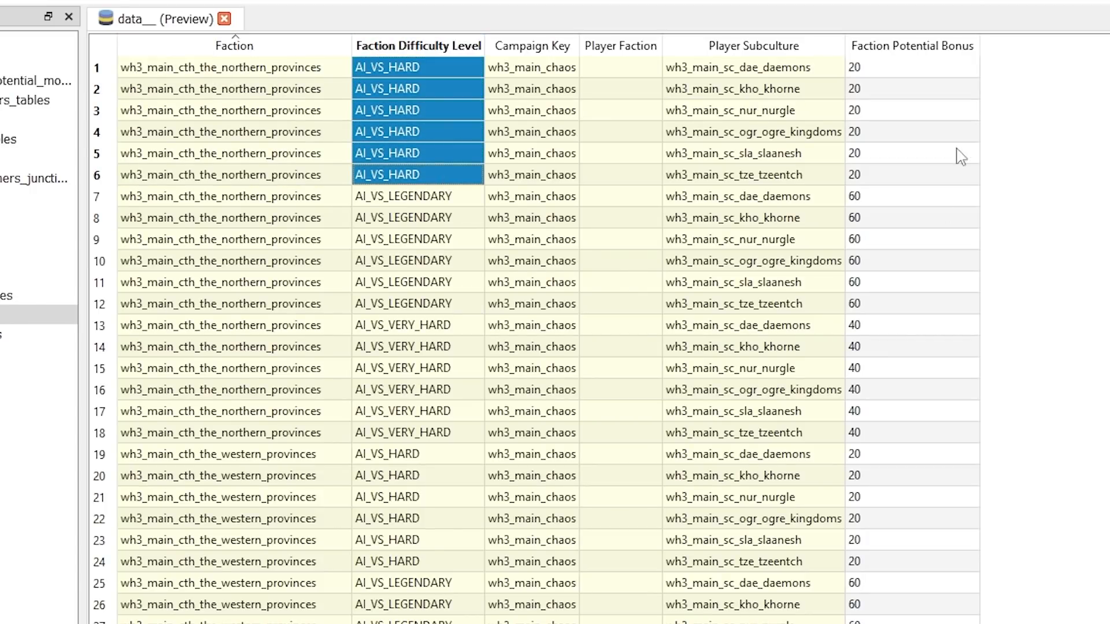
pyautogui.click(753, 67)
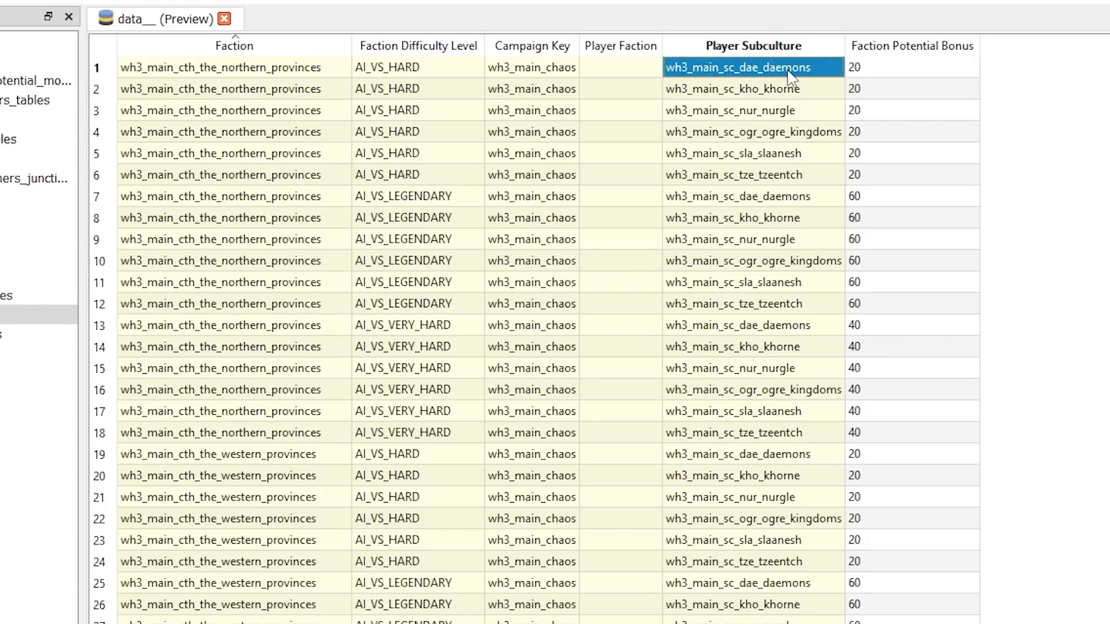
pyautogui.moveTo(811, 81)
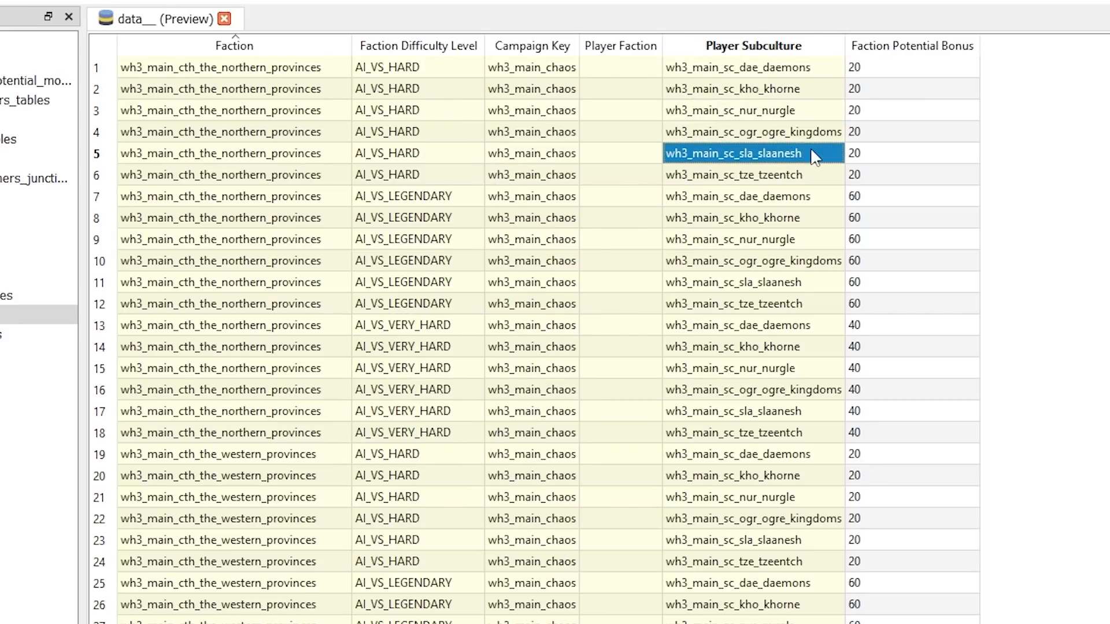
pyautogui.click(752, 174)
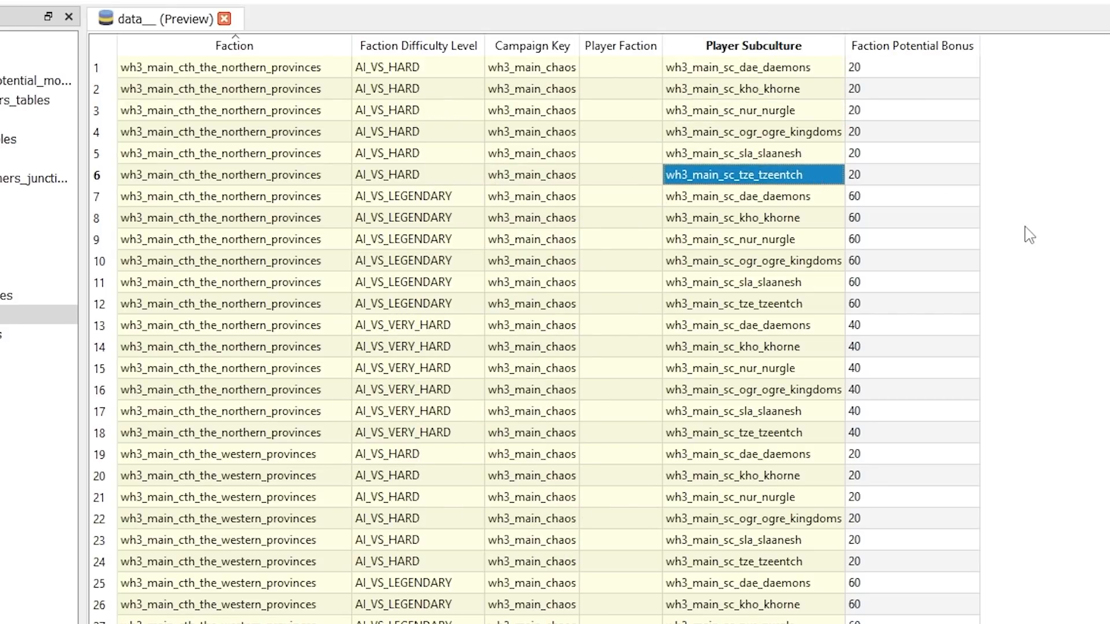
pyautogui.click(912, 174)
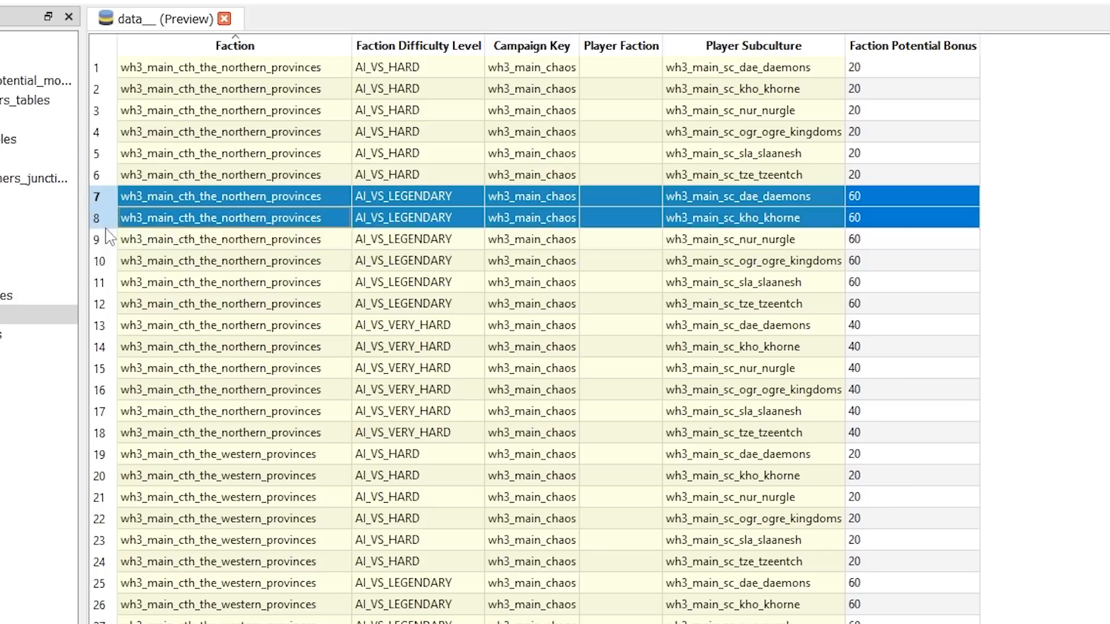
pyautogui.click(221, 303)
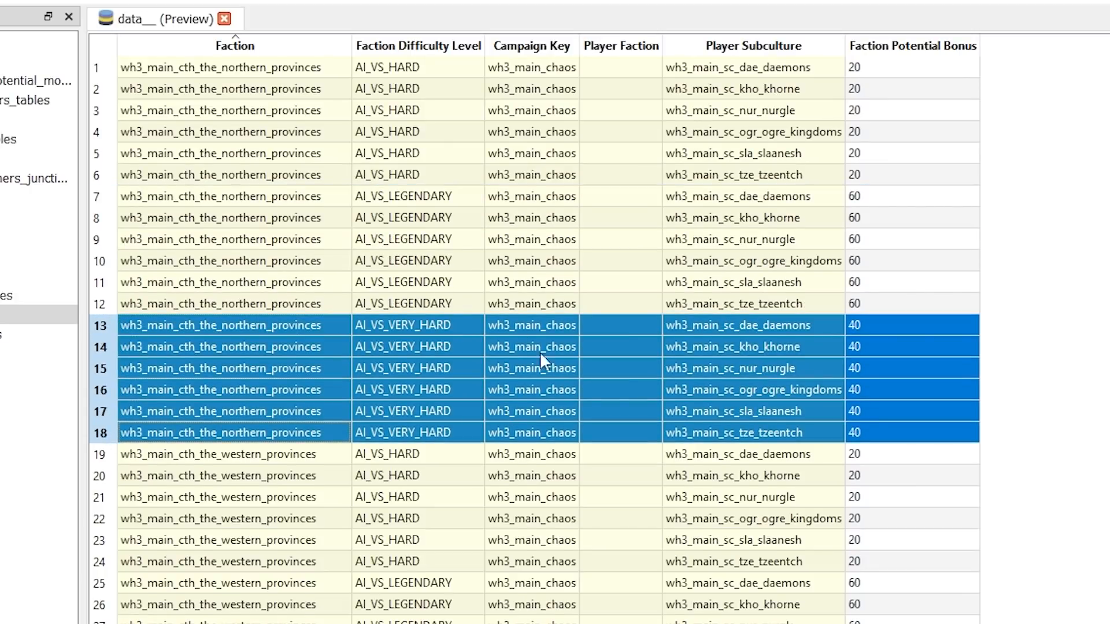
pyautogui.scroll(-3)
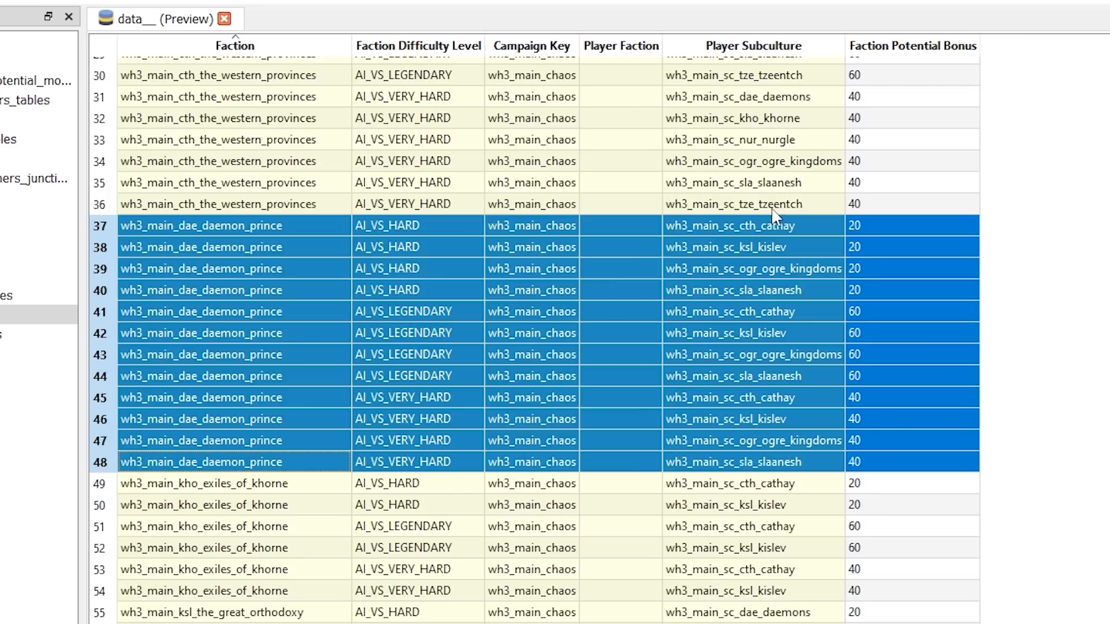
pyautogui.moveTo(639, 430)
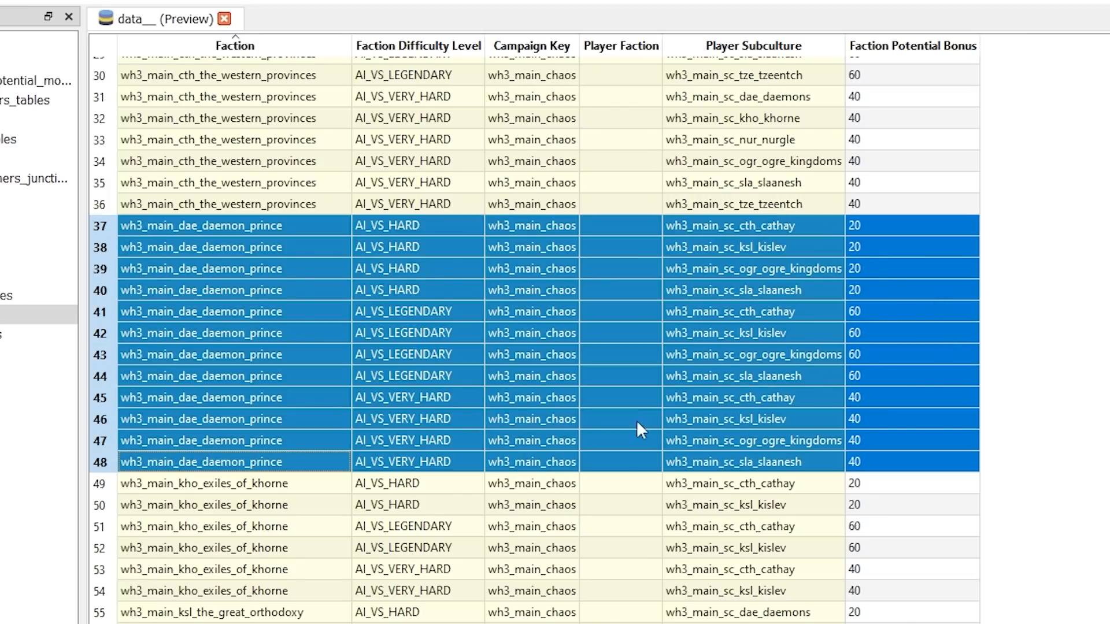
pyautogui.moveTo(738, 210)
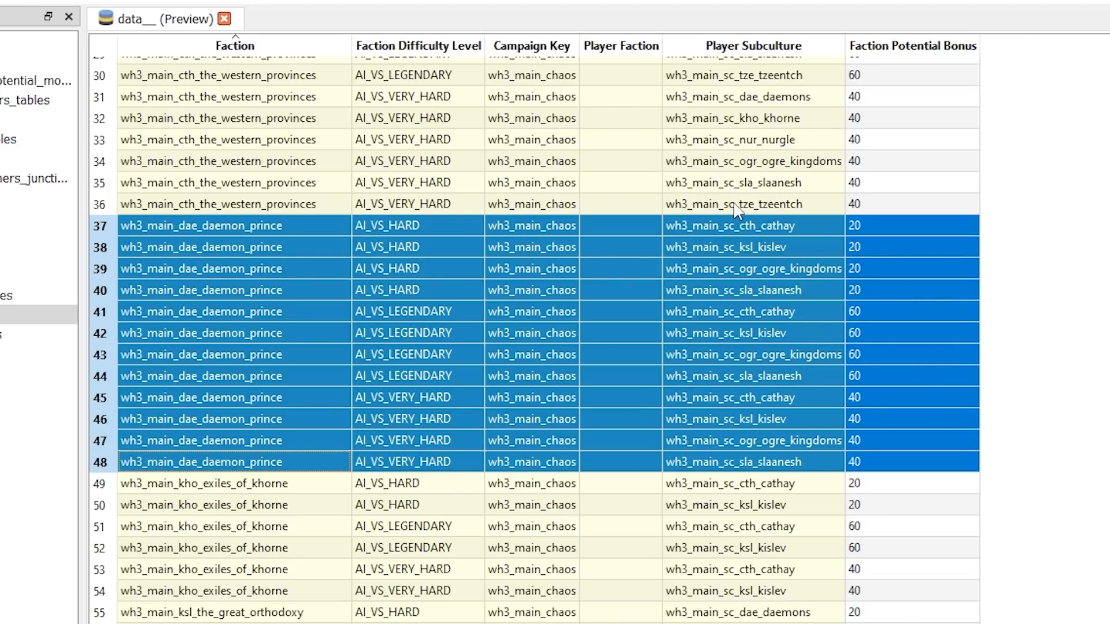
pyautogui.click(752, 204)
pyautogui.write('query')
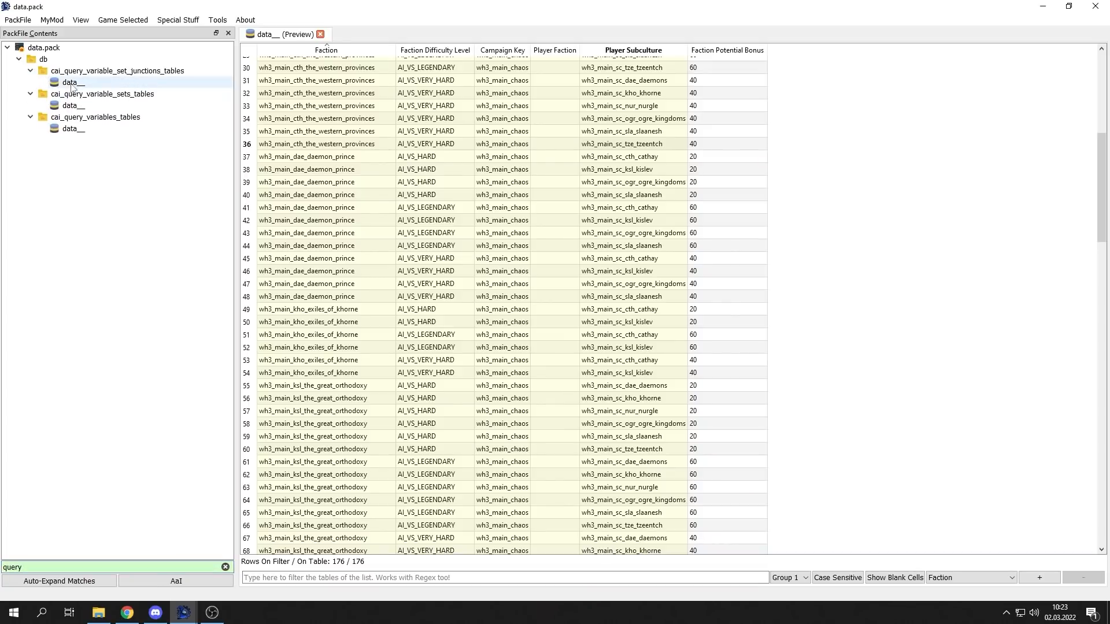
# - Open the query variable sets and set junctions tables, and select the three enemy_army_strong rows
pyautogui.click(72, 106)
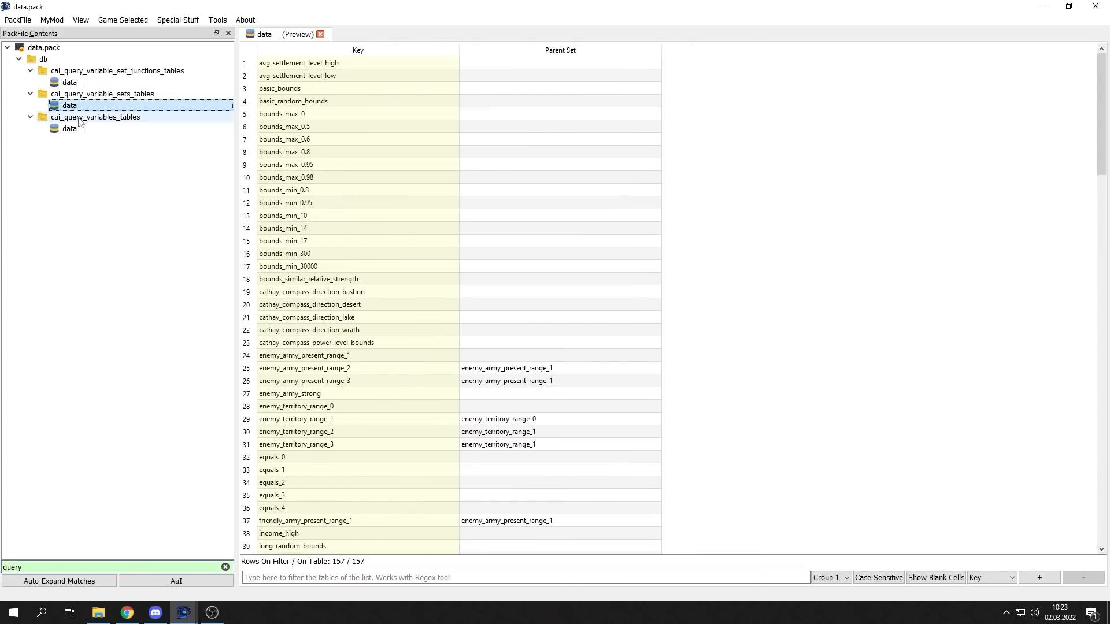
pyautogui.click(73, 82)
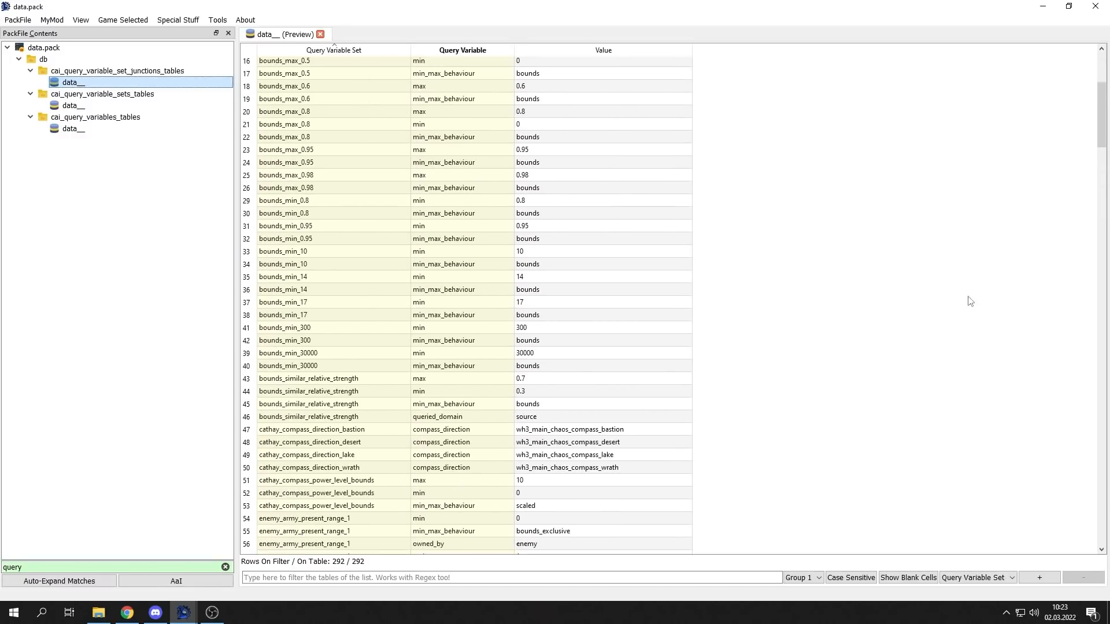
pyautogui.scroll(-3)
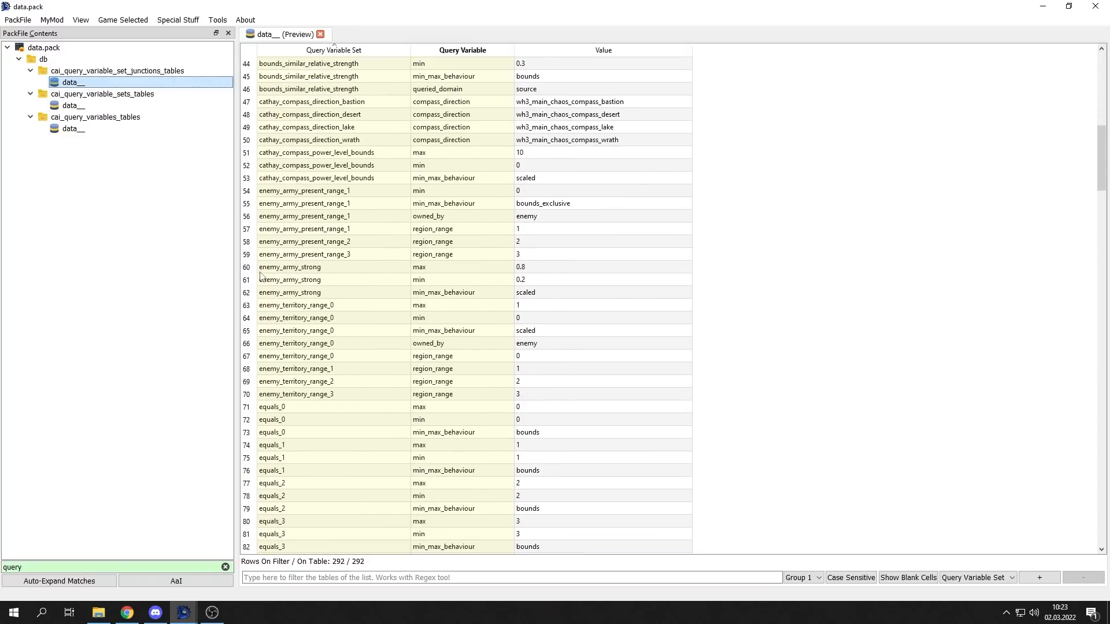
pyautogui.click(290, 267)
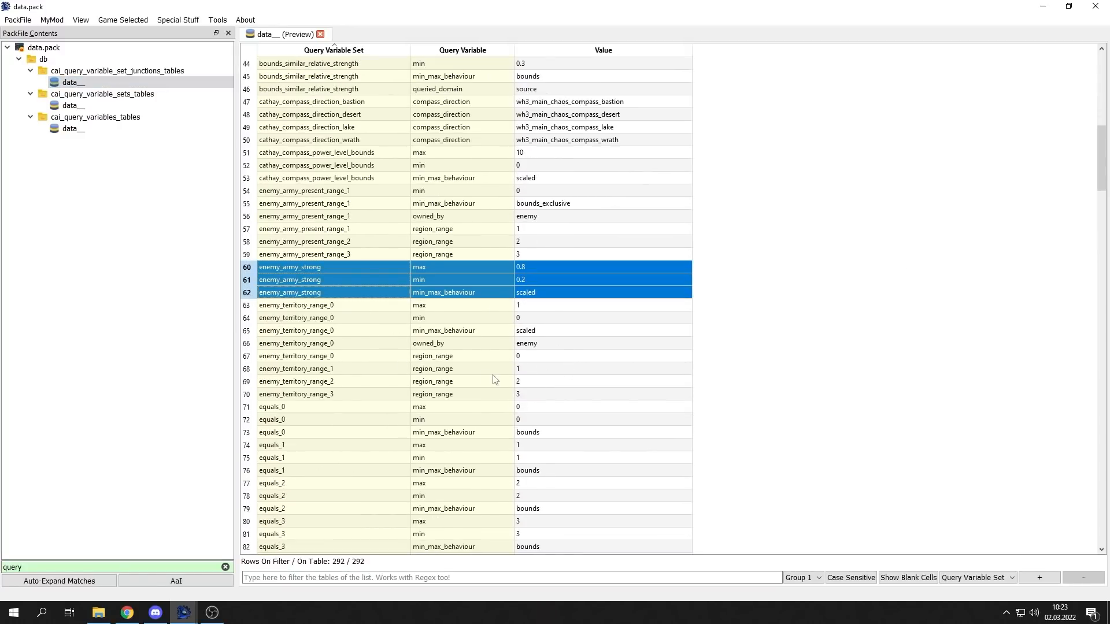
pyautogui.moveTo(492, 380)
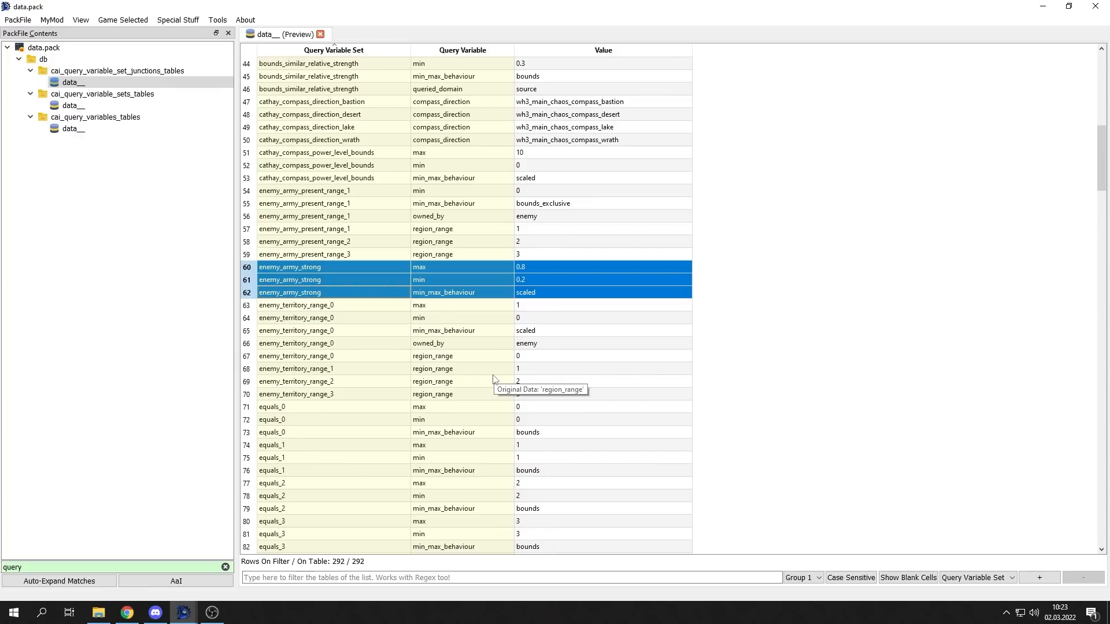
pyautogui.moveTo(865, 325)
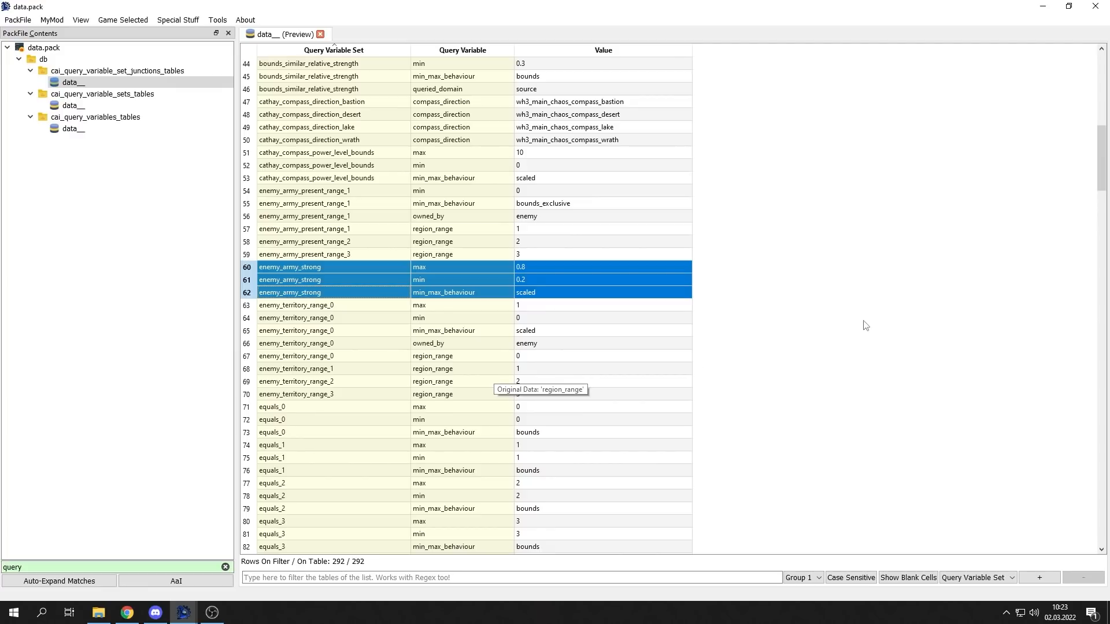
pyautogui.moveTo(1096, 185)
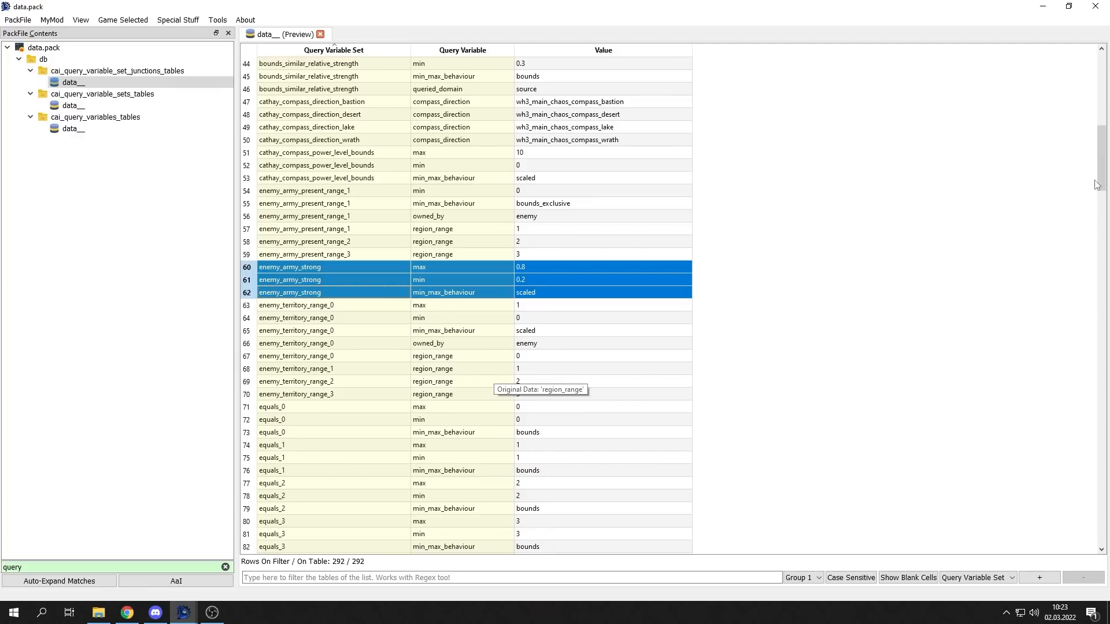
pyautogui.scroll(-3)
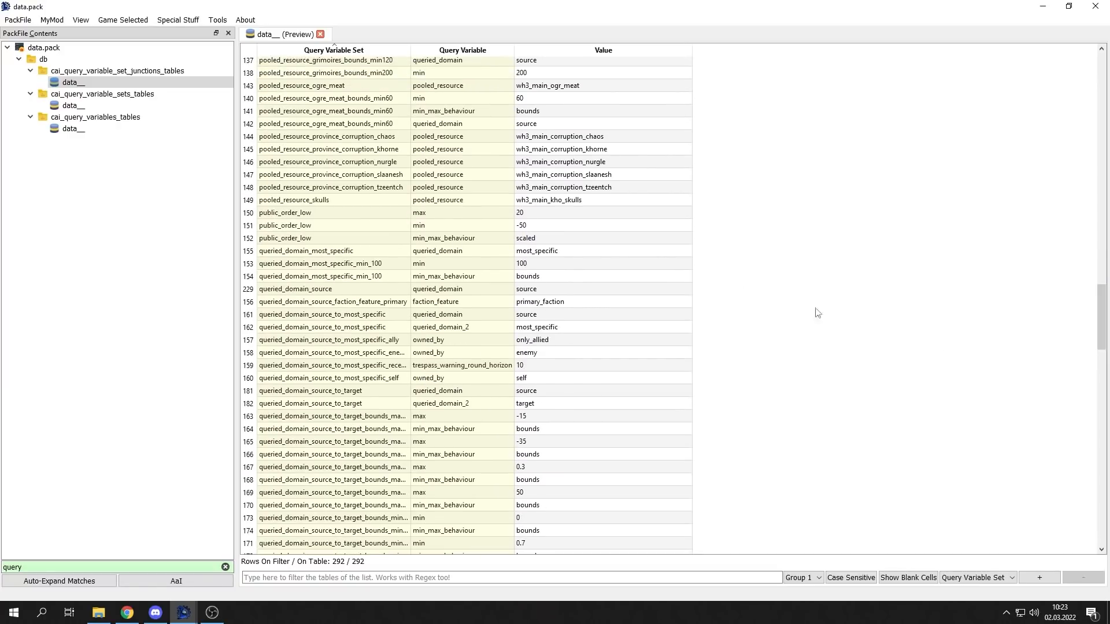
pyautogui.scroll(-3)
pyautogui.write('potenti')
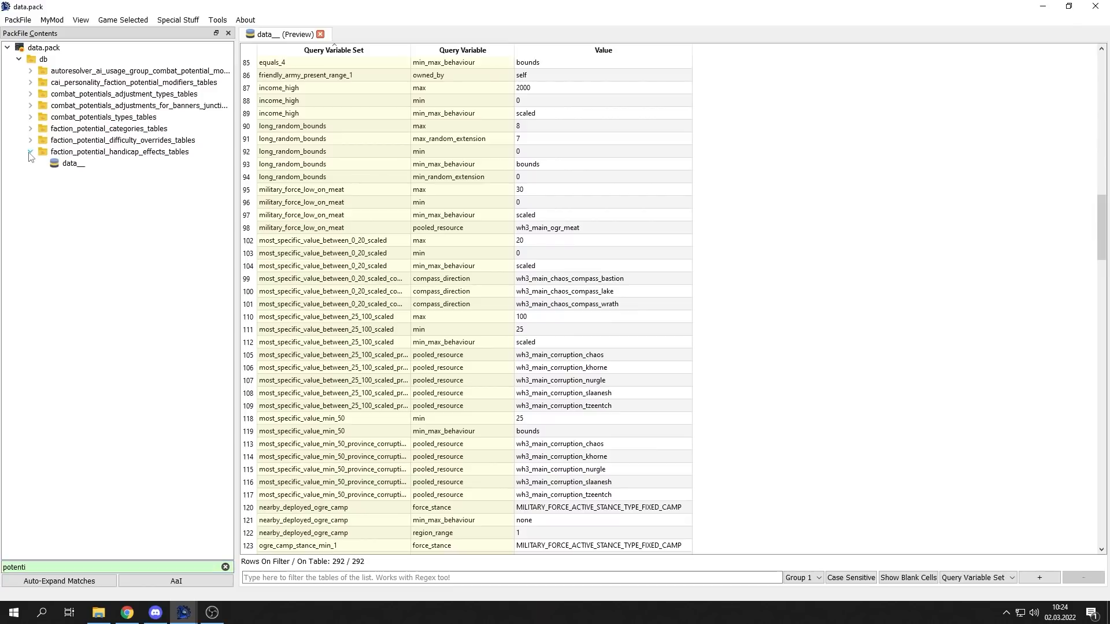
# - Open the data__ table under faction_potential_handicap_effects_tables (25 rows)
pyautogui.click(72, 164)
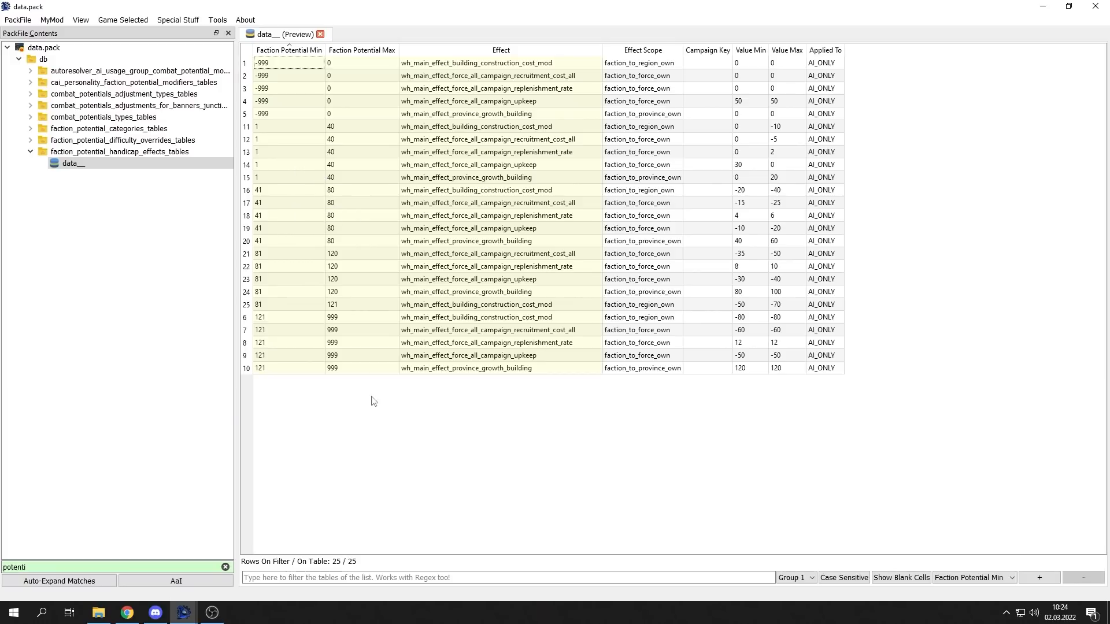
pyautogui.moveTo(413, 438)
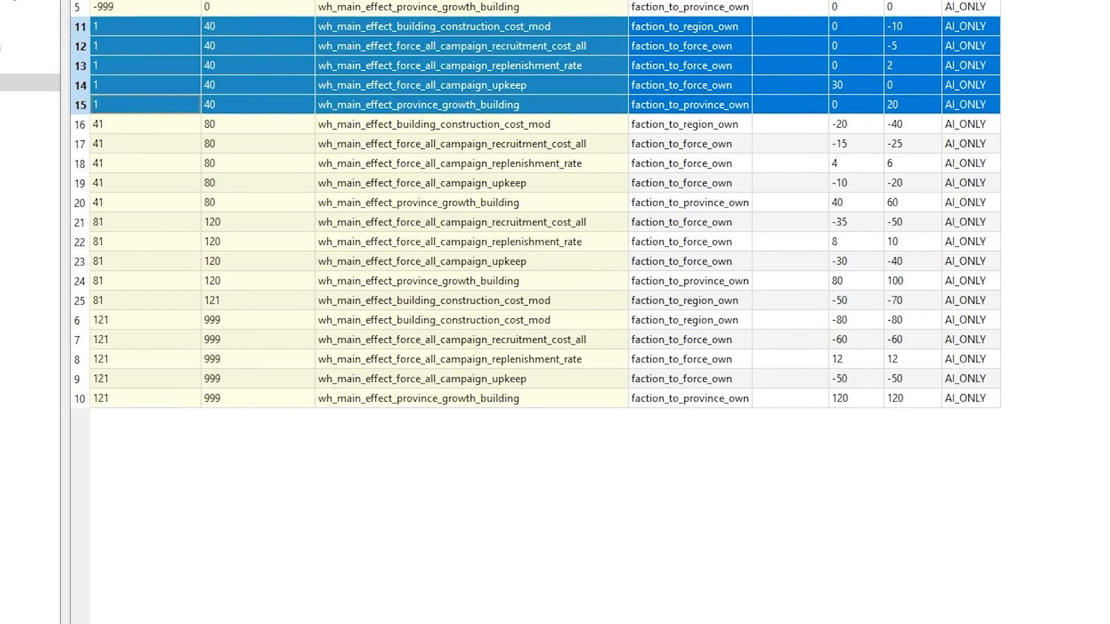
pyautogui.moveTo(893, 44)
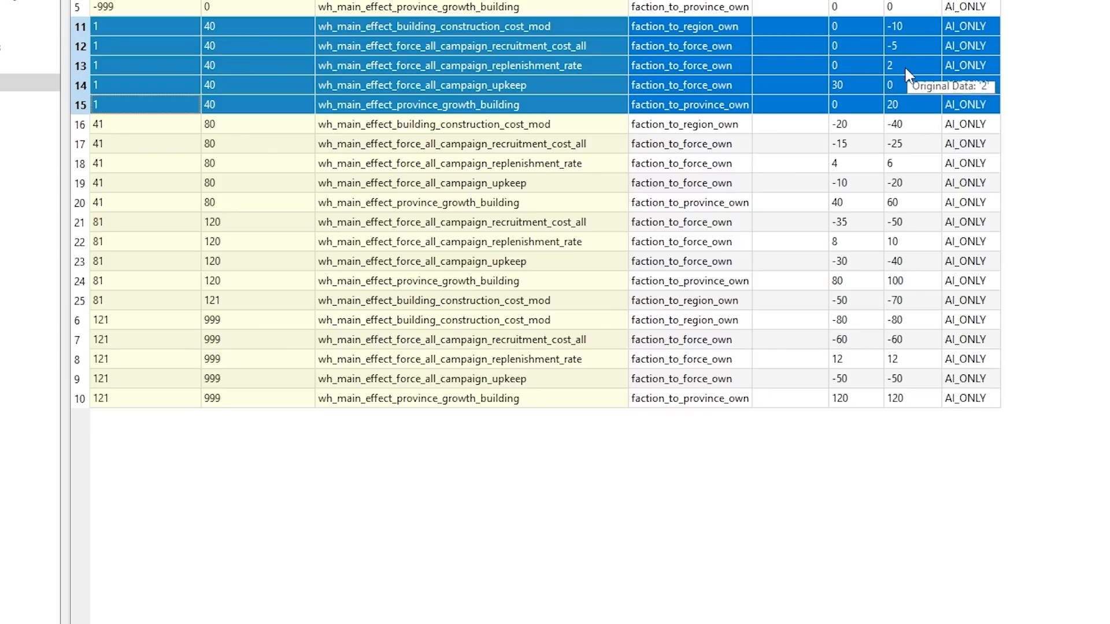
pyautogui.moveTo(853, 92)
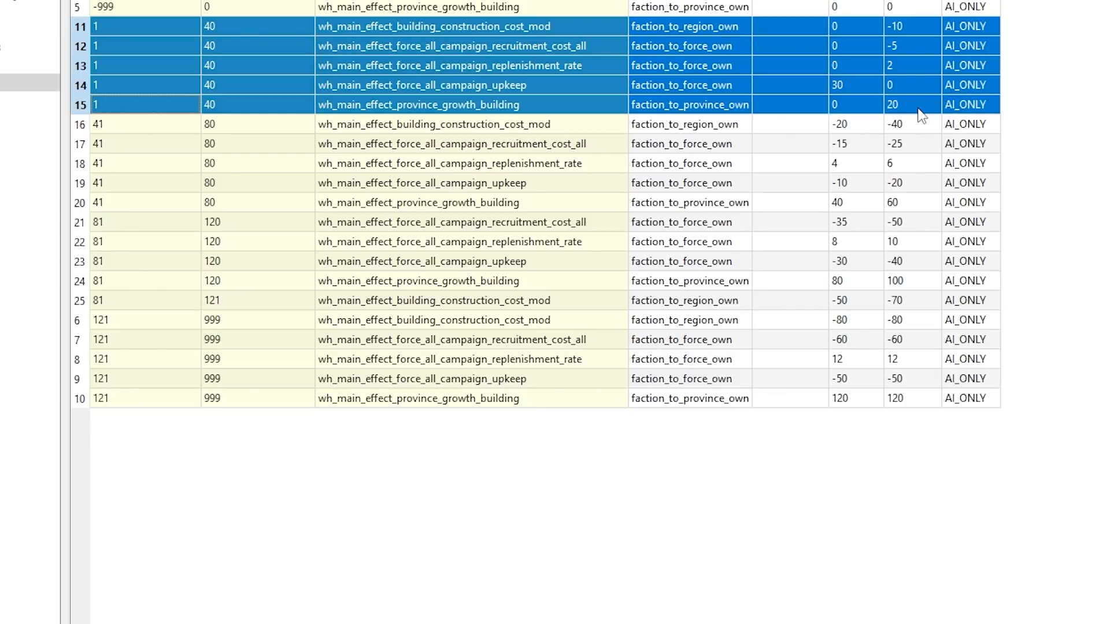
pyautogui.moveTo(921, 114)
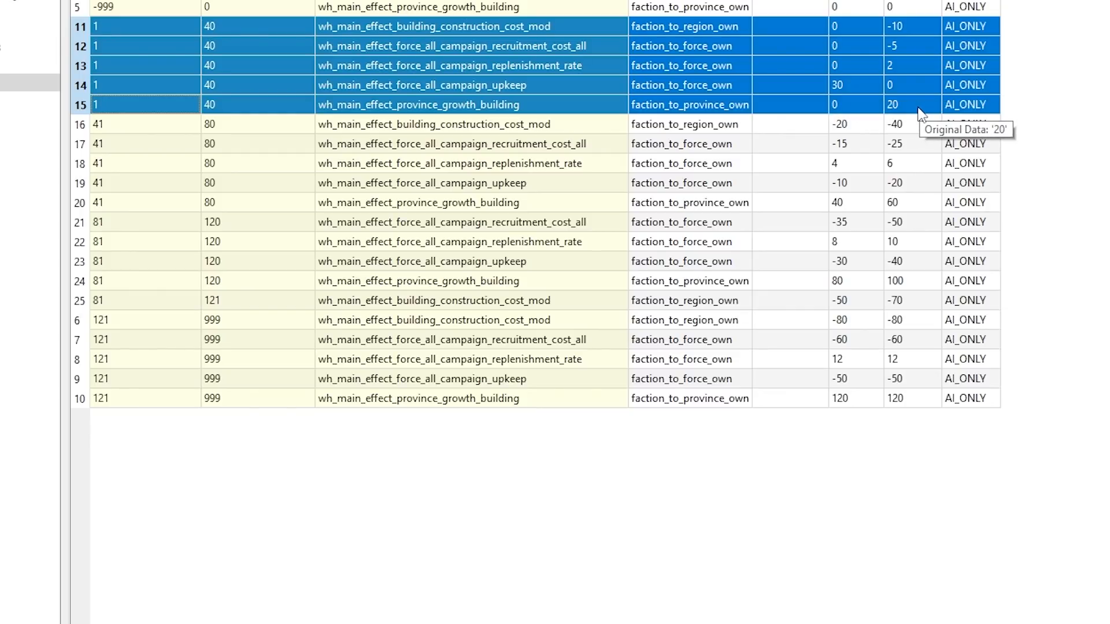
pyautogui.moveTo(892, 46)
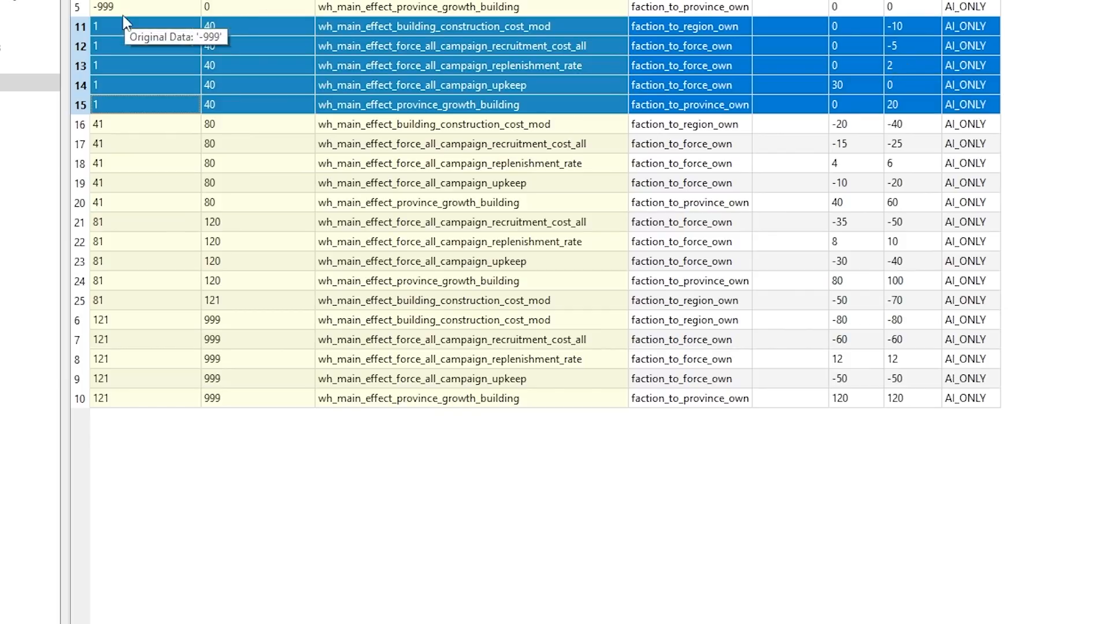
pyautogui.moveTo(117, 32)
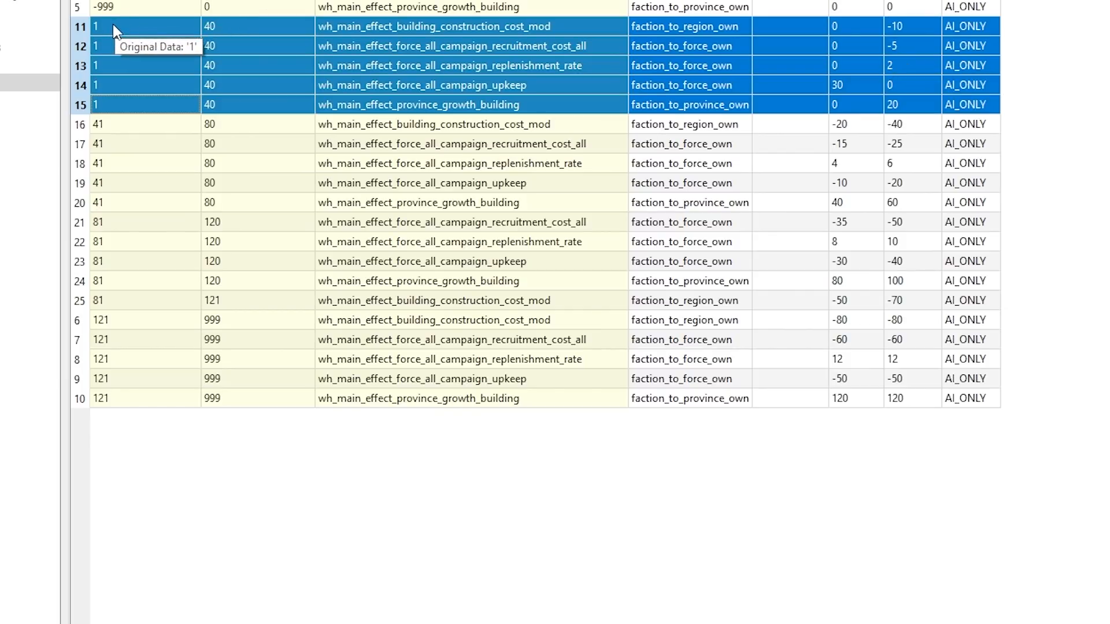
pyautogui.moveTo(244, 19)
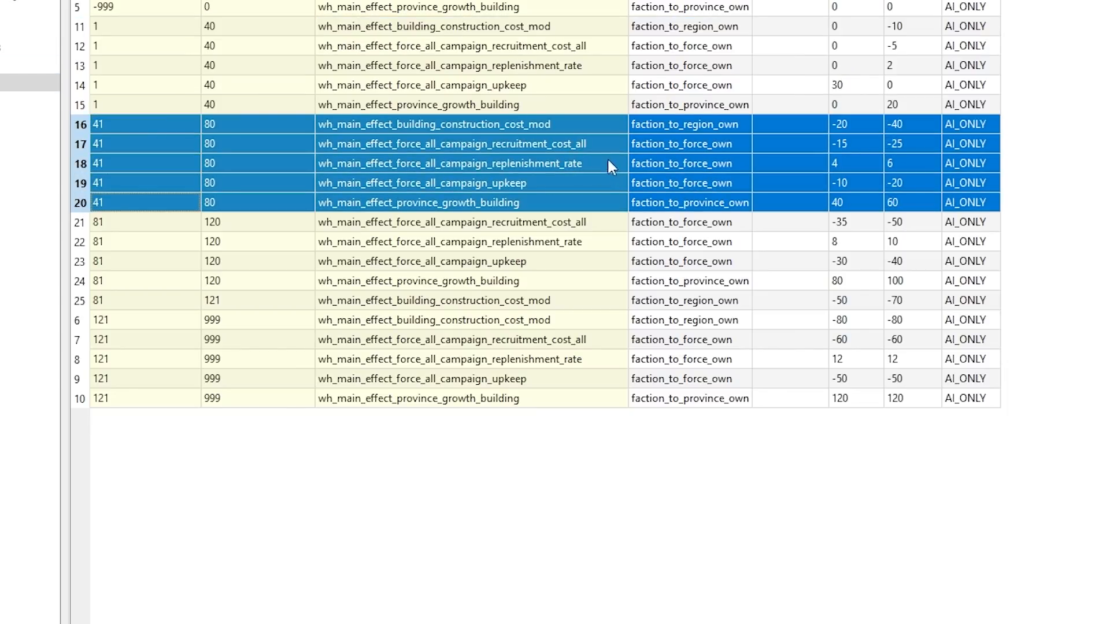
pyautogui.moveTo(871, 155)
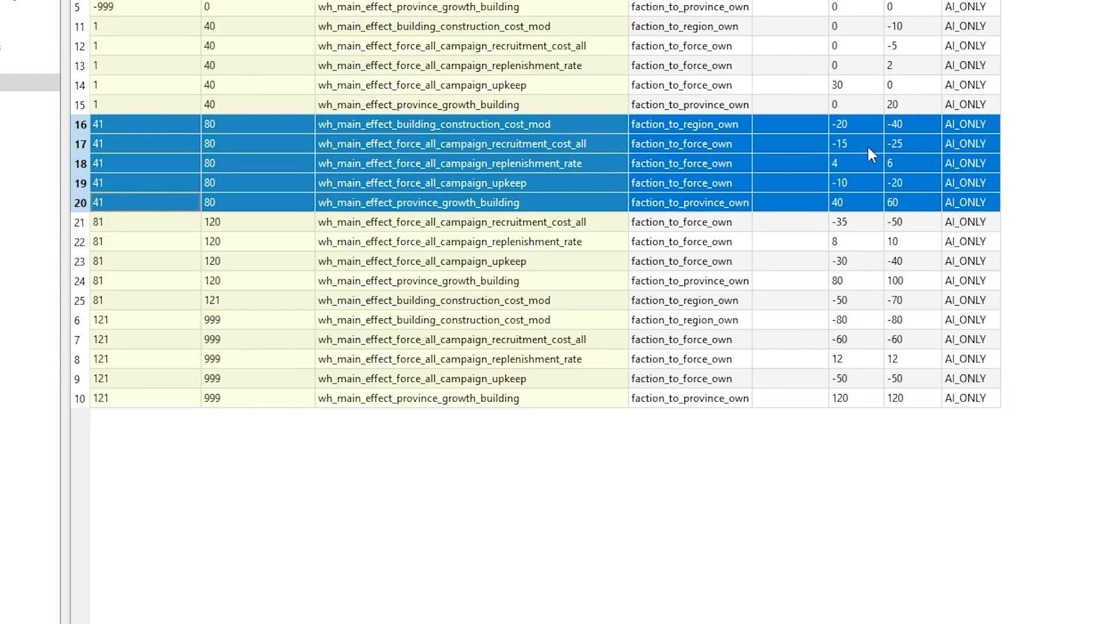
pyautogui.click(78, 300)
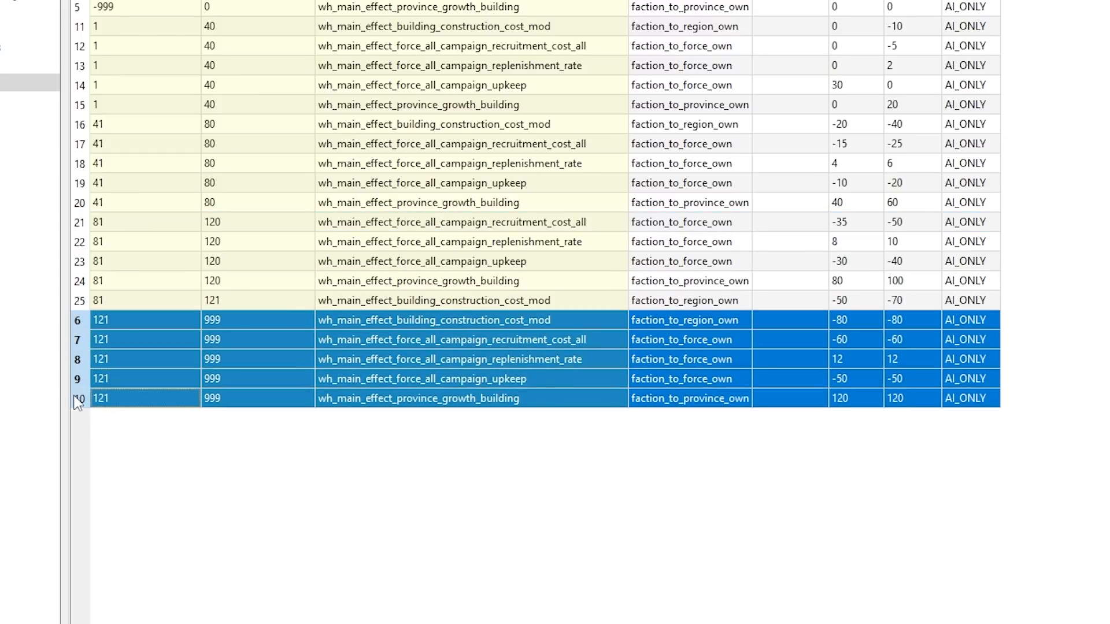
pyautogui.moveTo(839, 513)
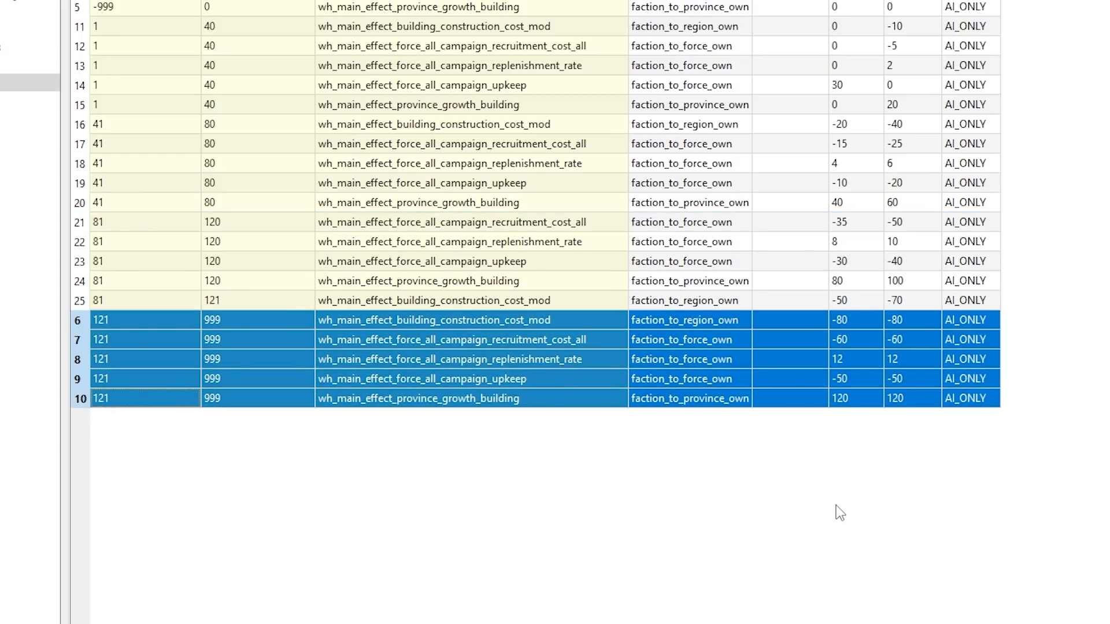